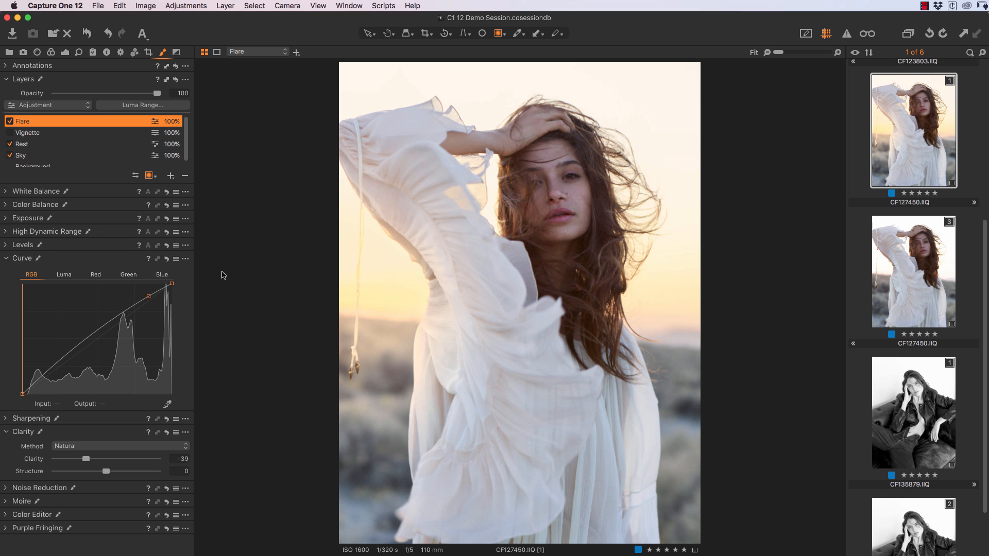
mouse_move(283, 337)
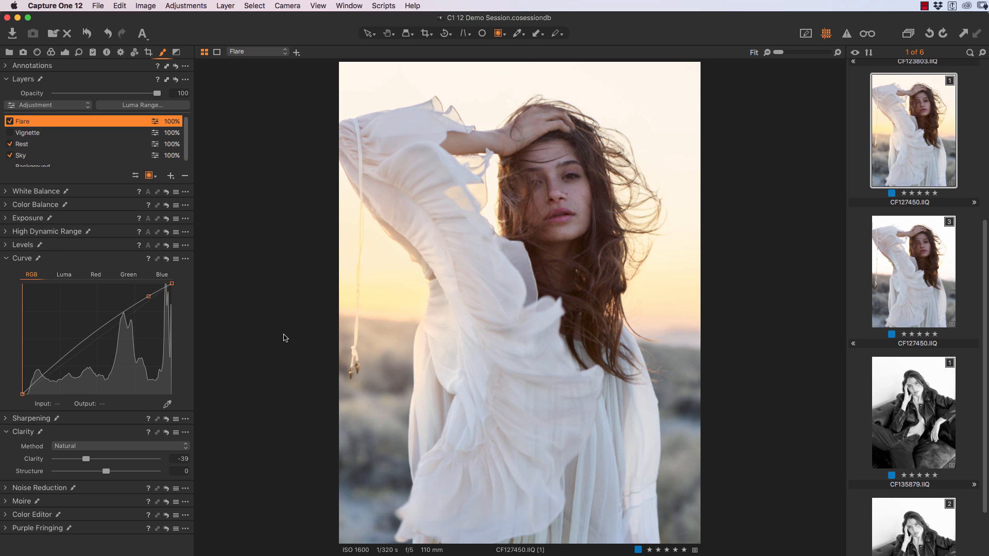
mouse_move(253, 199)
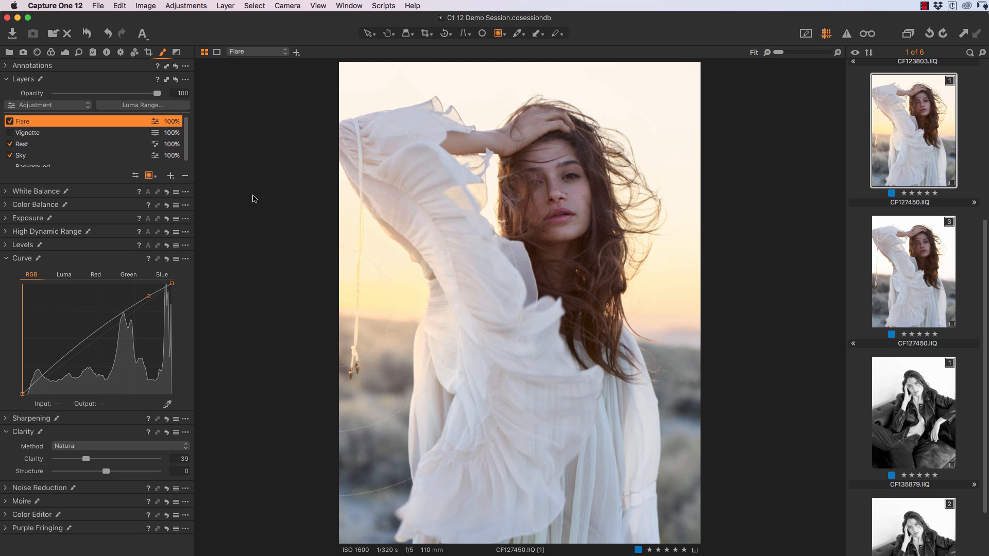
mouse_move(276, 217)
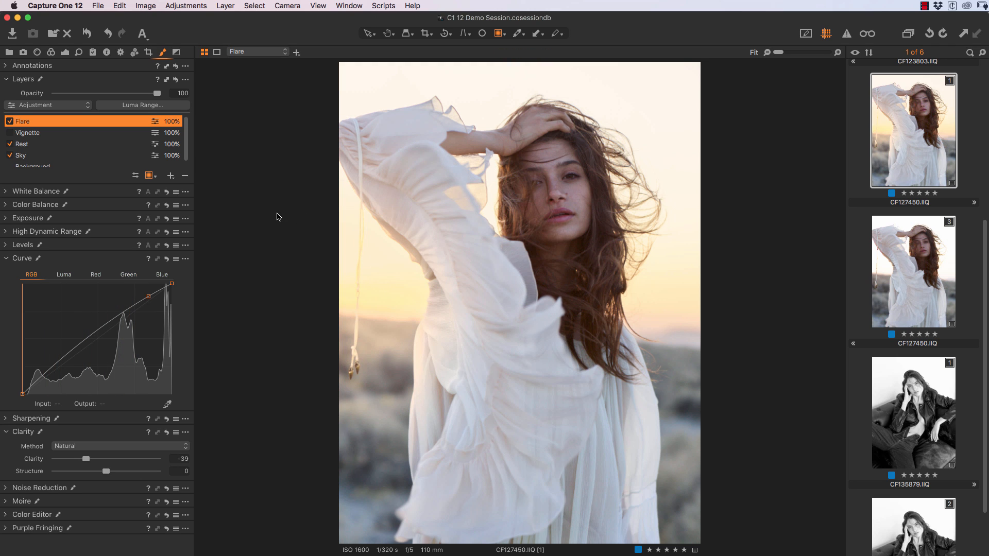
mouse_move(280, 218)
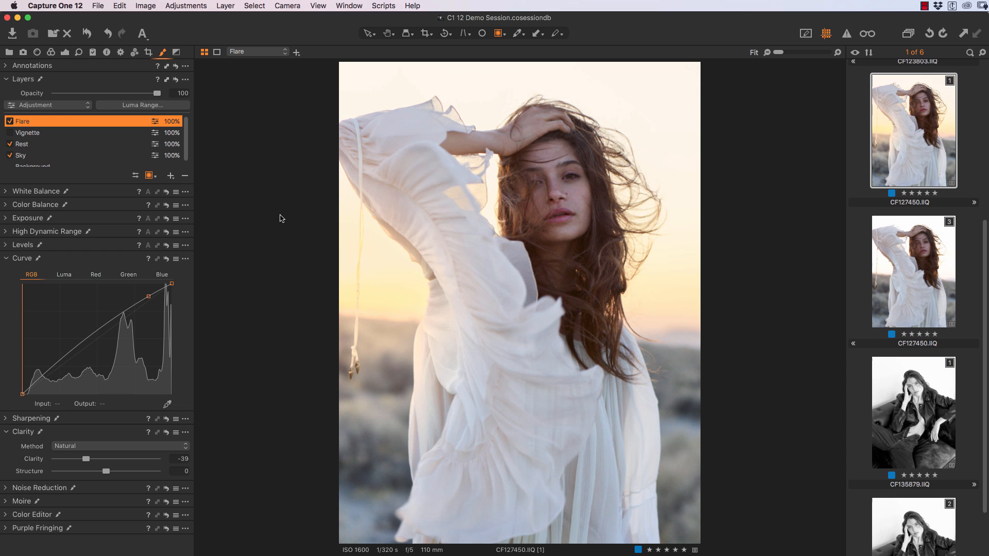
mouse_move(125, 145)
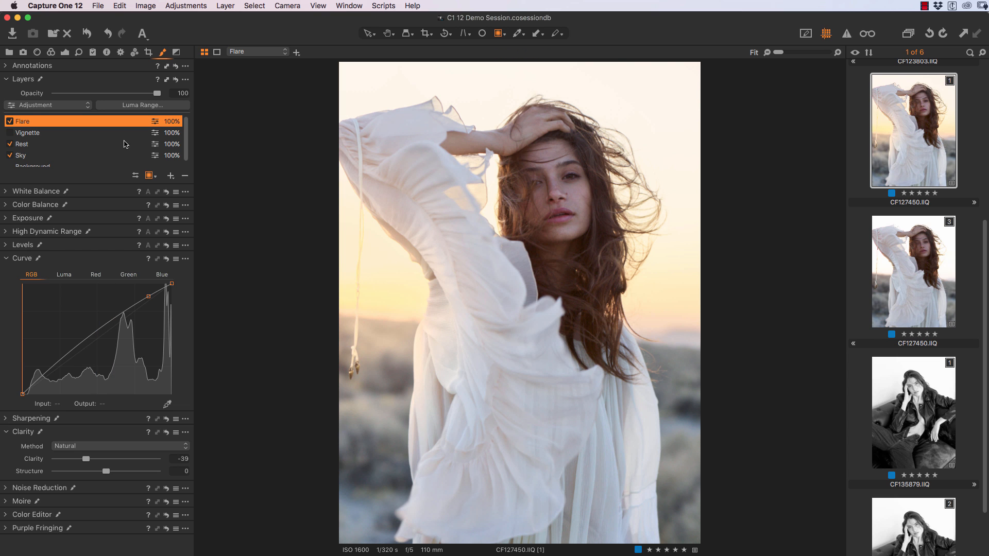
Step: Switch off the Flare layer and add a new adjustment layer renamed 'Lens Flare'
click(9, 121)
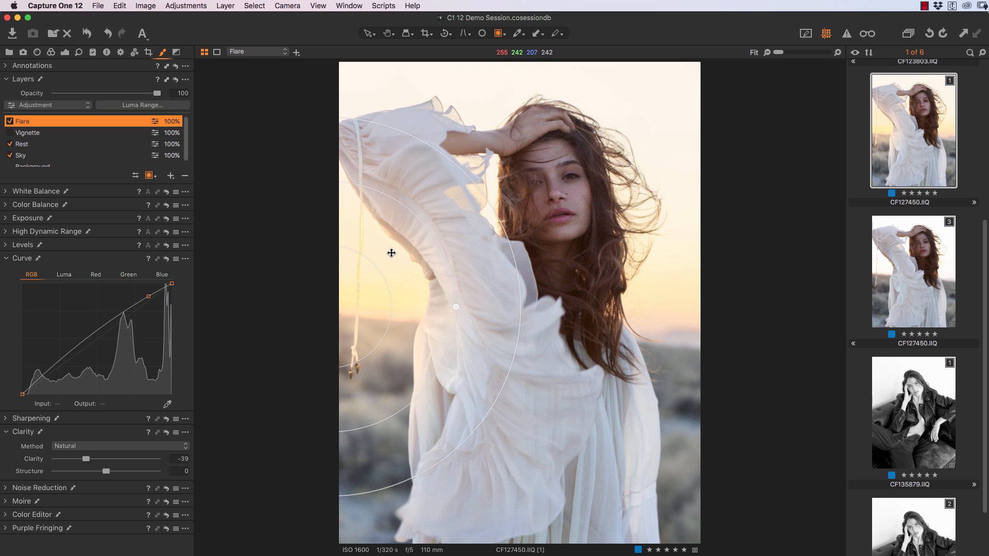
mouse_move(403, 268)
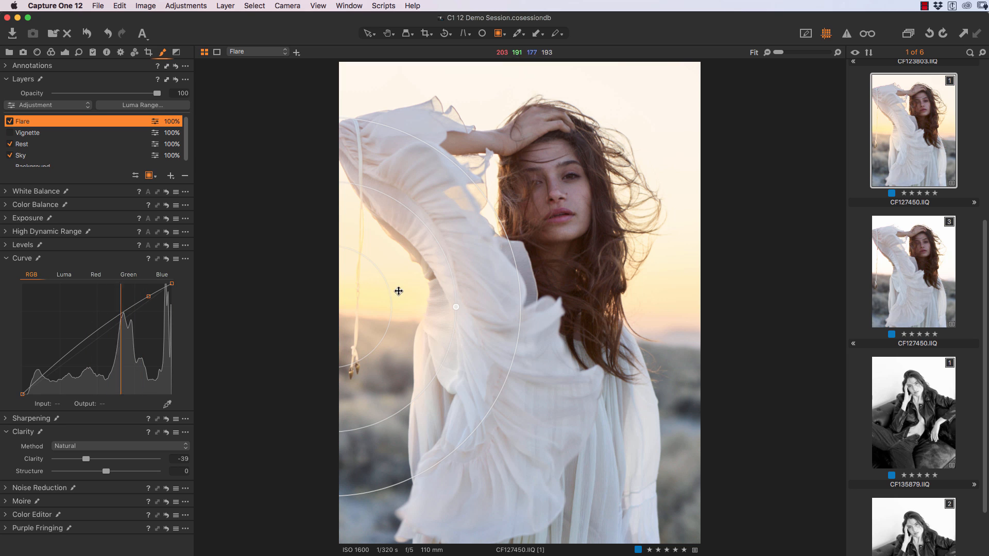
mouse_move(291, 238)
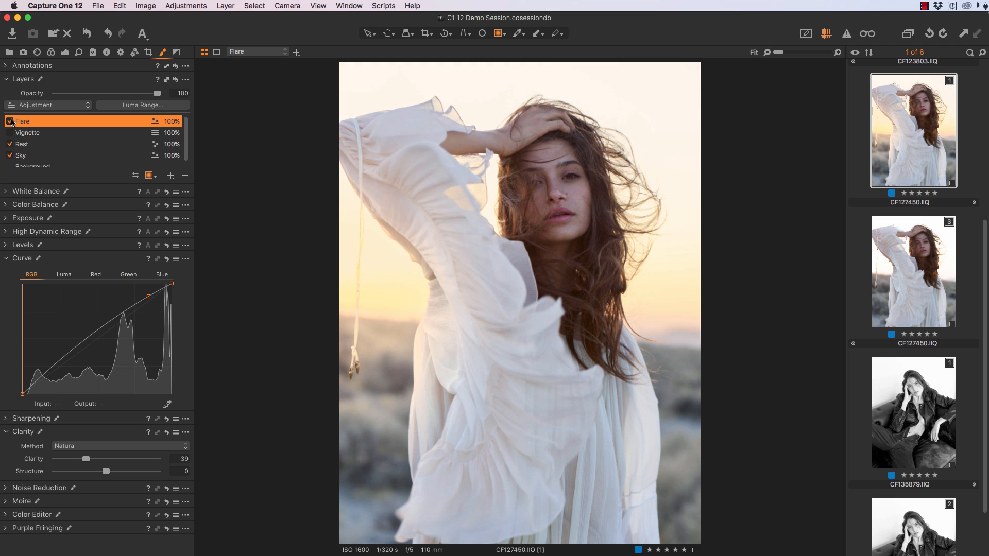
click(11, 122)
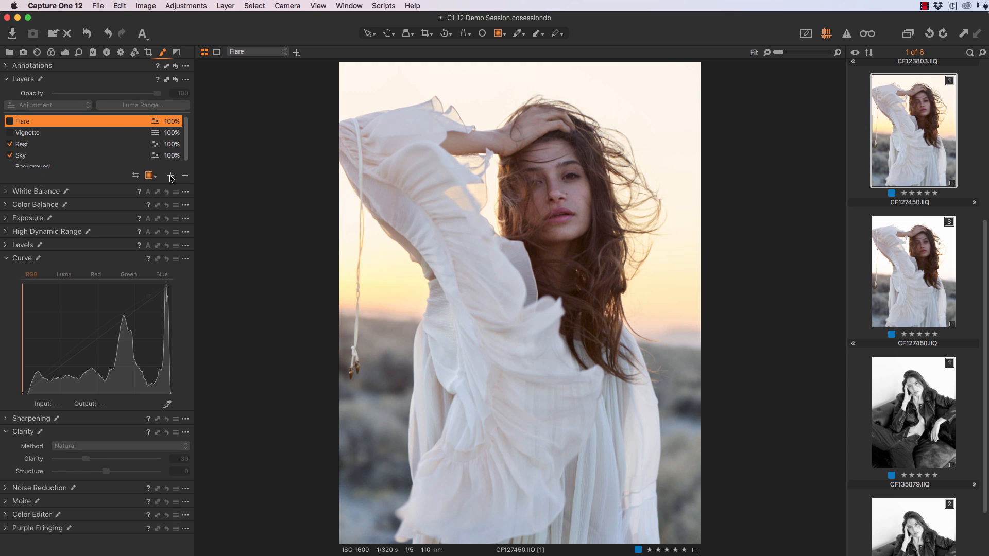
click(170, 175)
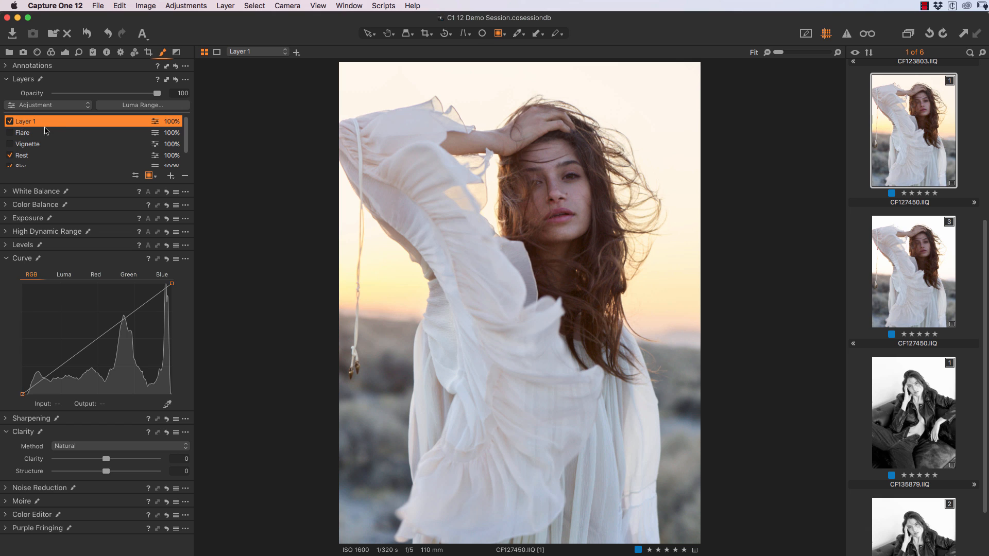
double_click(25, 120)
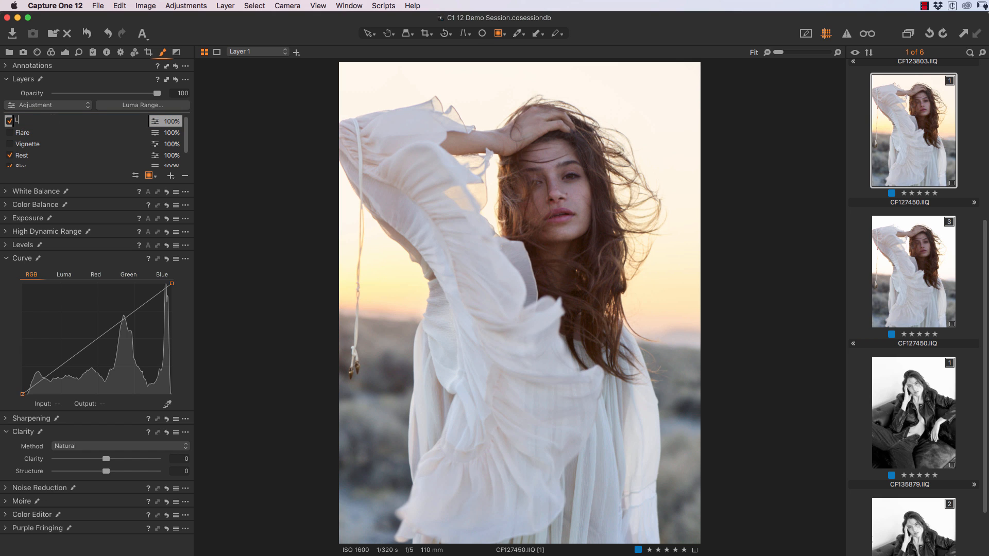
text(Lens Flare)
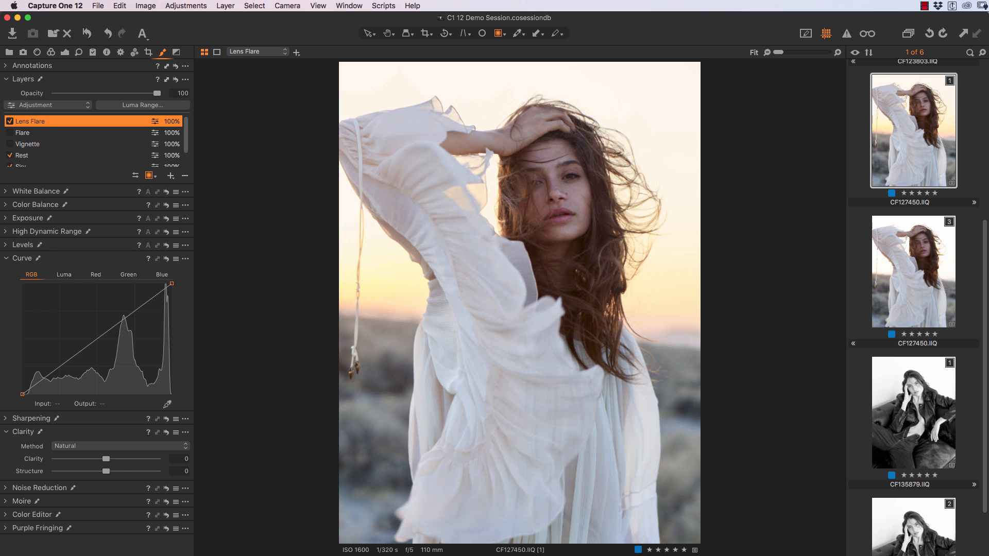
mouse_move(328, 303)
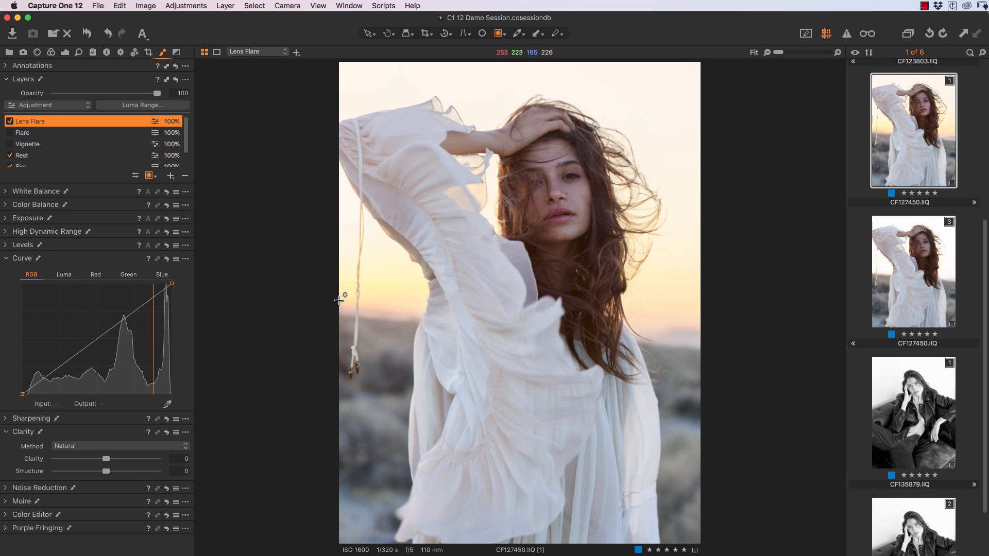
Step: Draw a radial gradient mask from the portrait's left edge and invert it on the Lens Flare layer
click(356, 285)
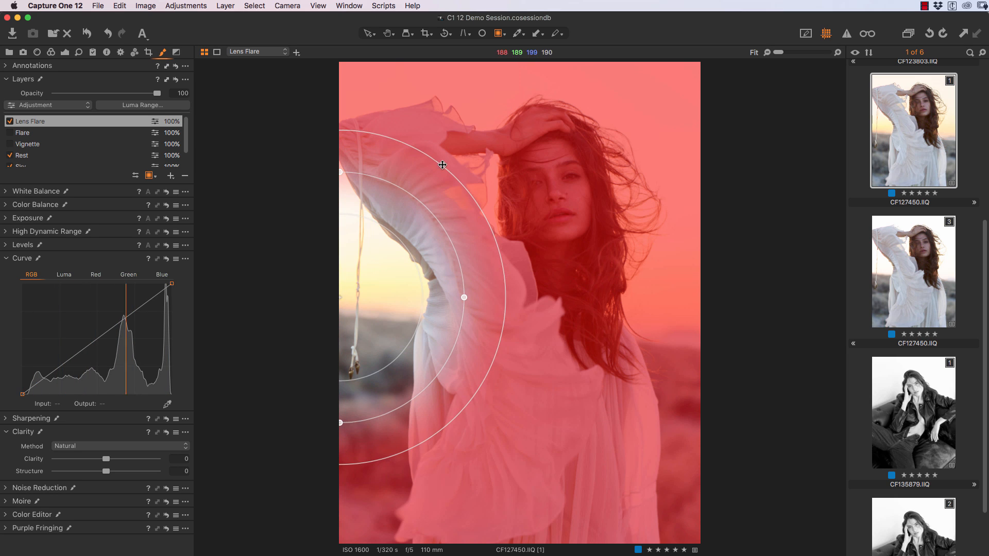
mouse_move(397, 344)
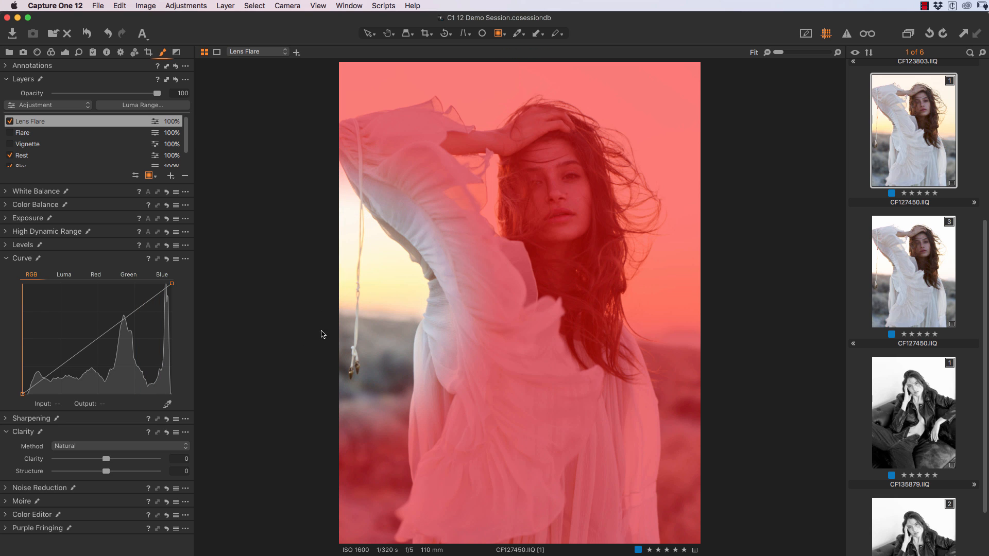
click(185, 80)
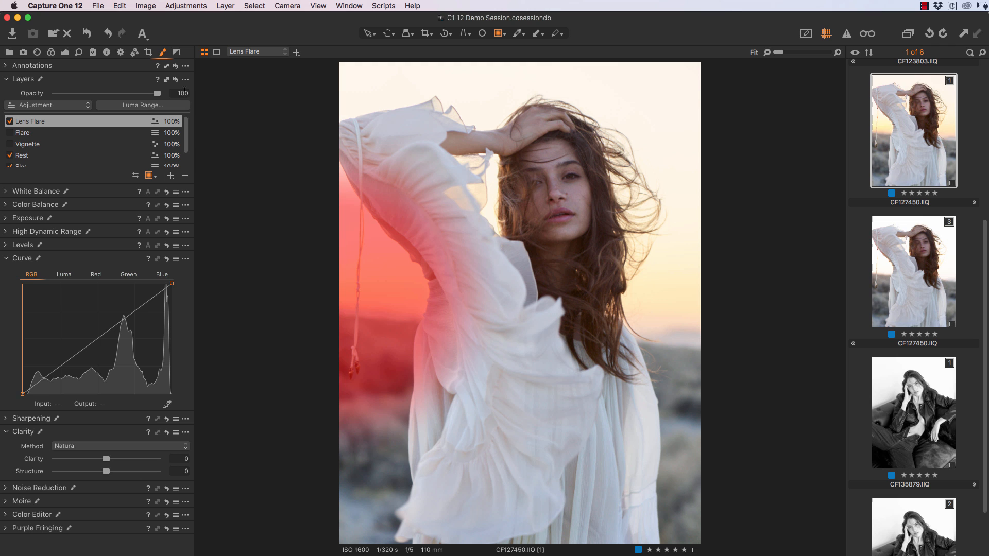
click(186, 79)
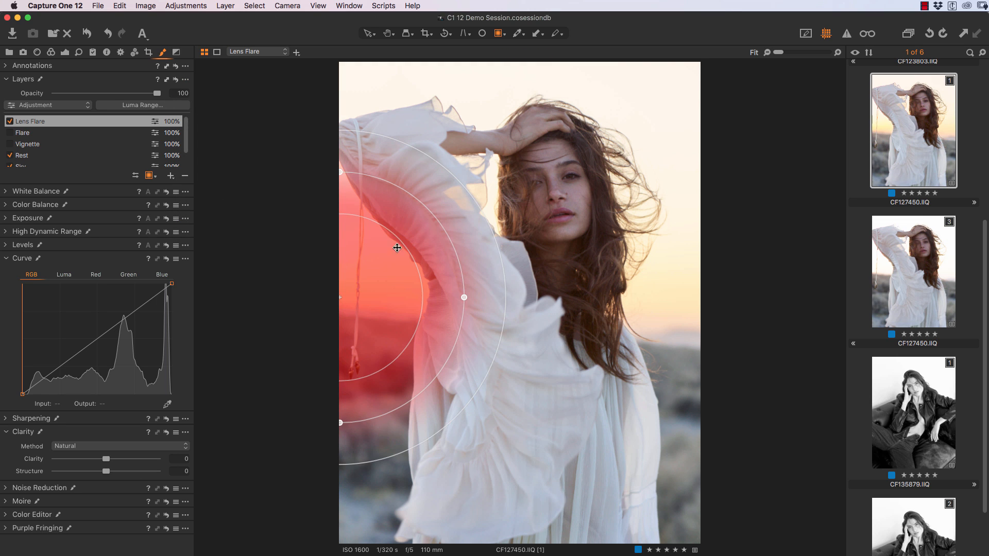
mouse_move(389, 369)
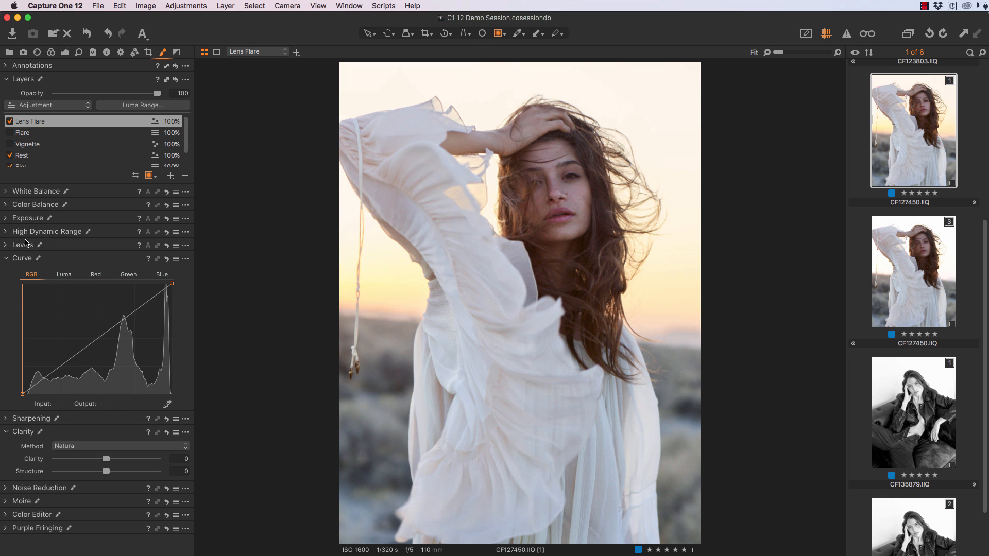
click(28, 217)
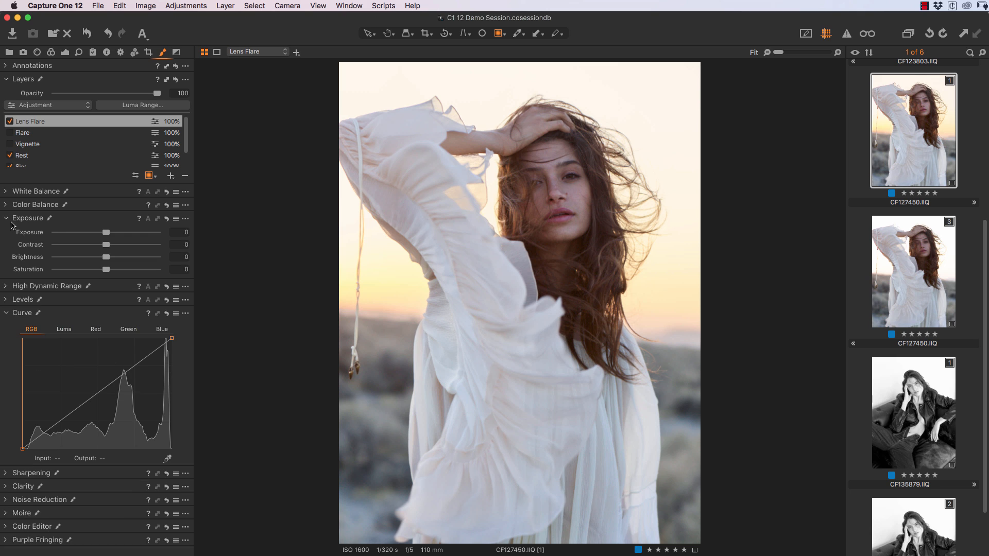
mouse_move(105, 255)
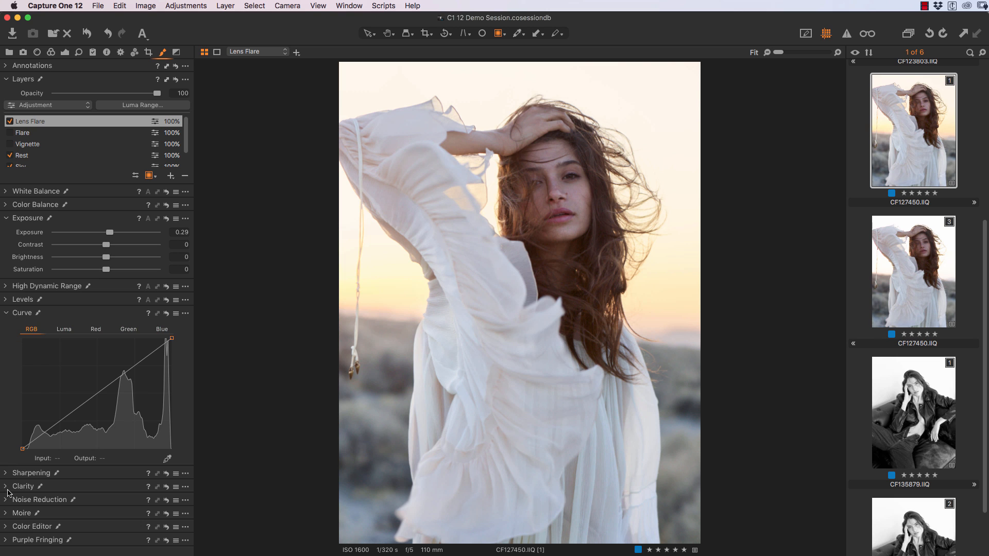
click(22, 312)
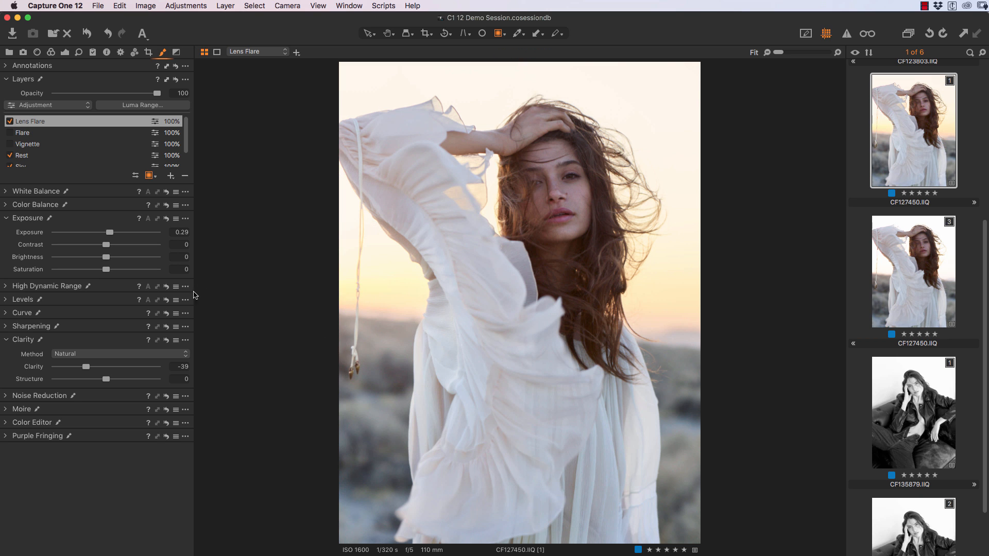
mouse_move(21, 306)
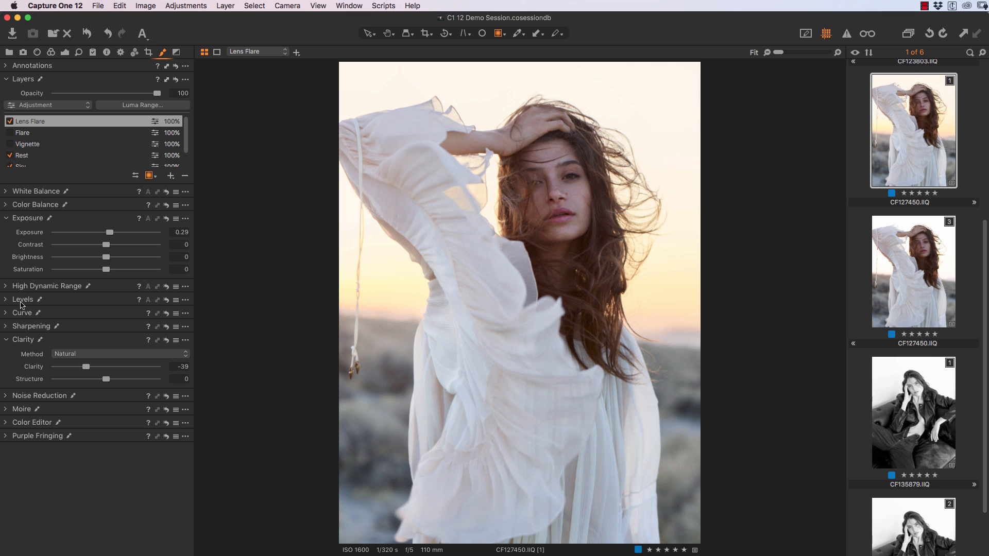
mouse_move(22, 314)
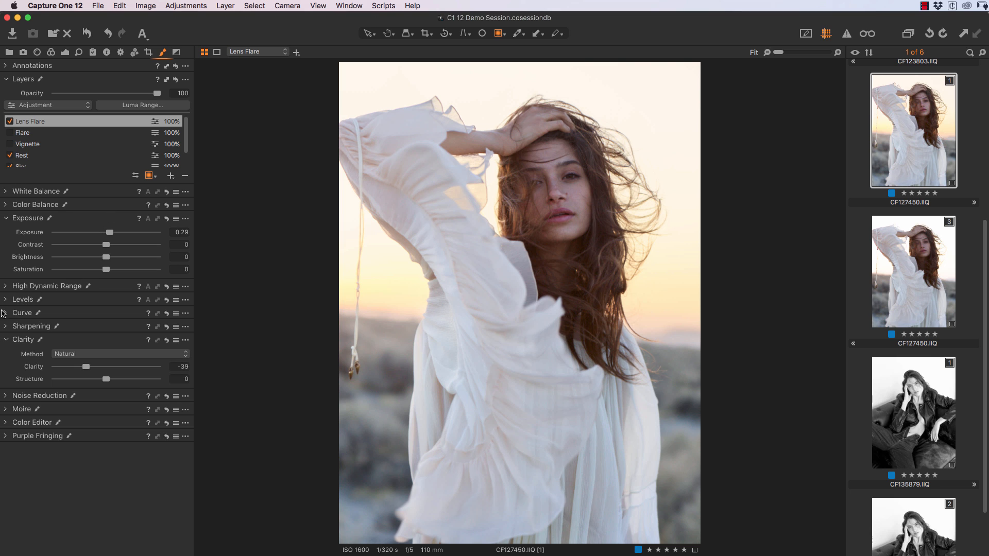
Step: Expand the Levels and Curve tools for the Lens Flare layer
click(23, 299)
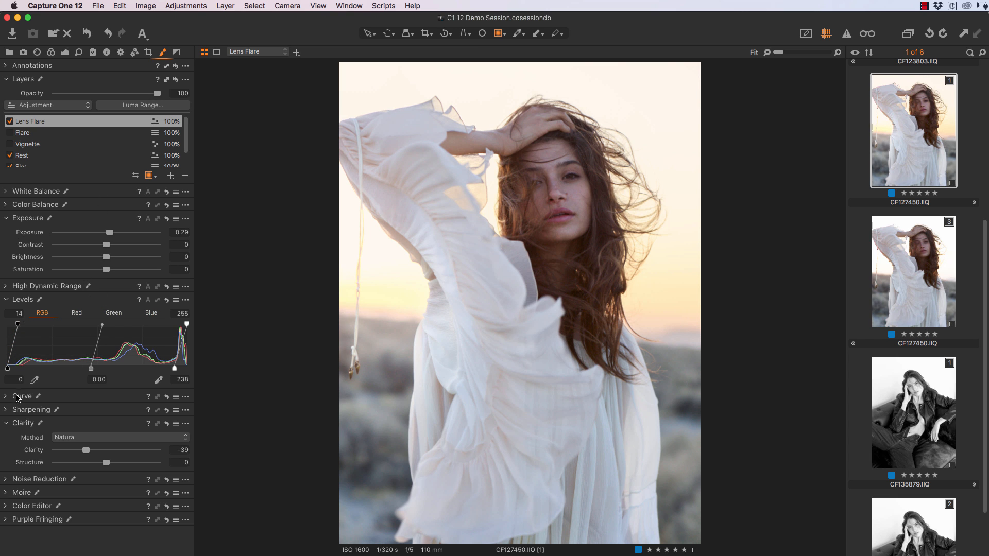
click(7, 396)
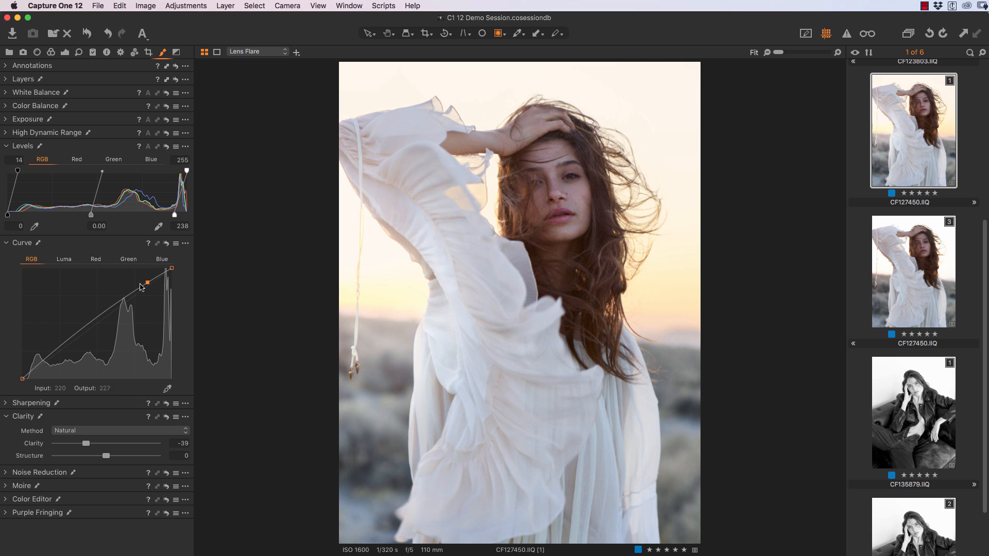
mouse_move(327, 334)
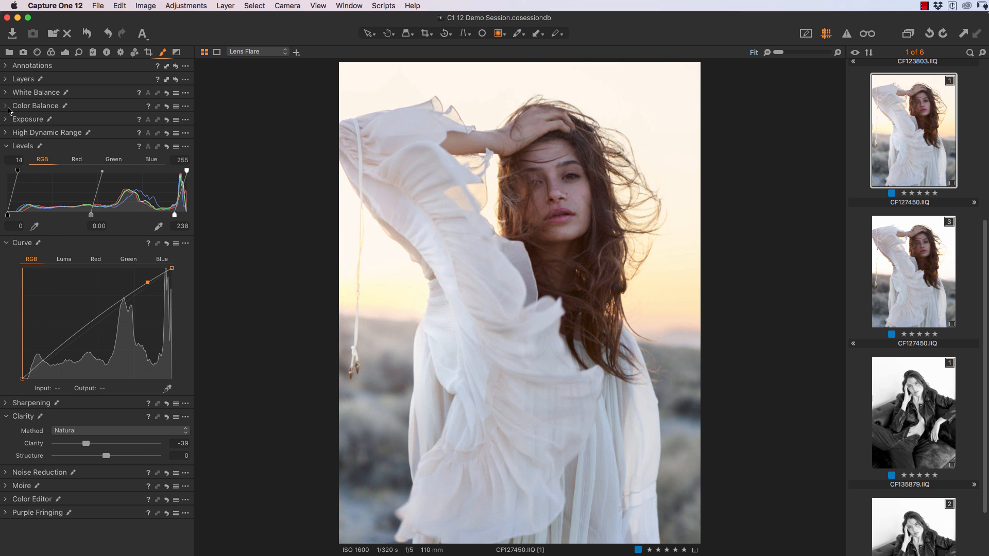
Step: Push the Lens Flare layer's highlight colour balance toward warm yellow-orange
click(6, 105)
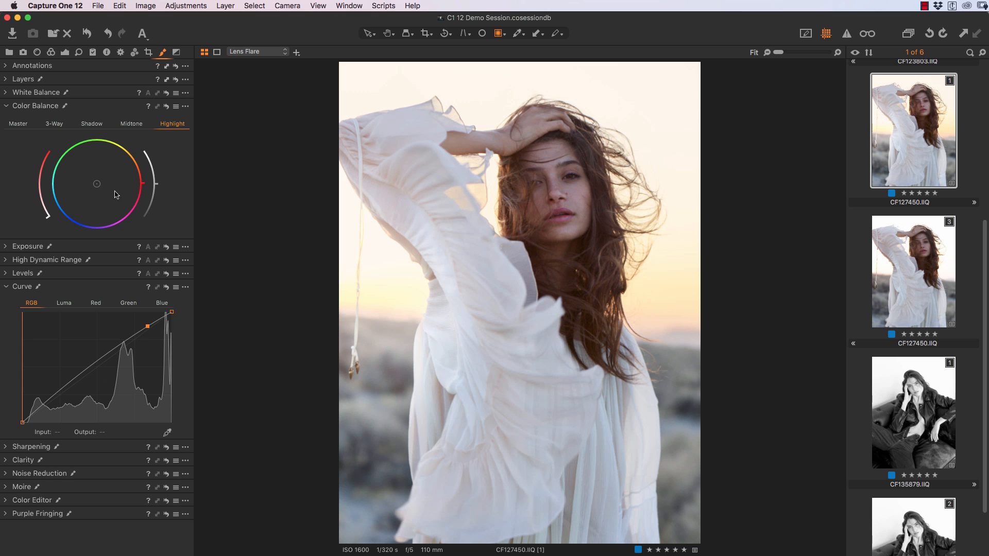
drag(155, 183, 136, 151)
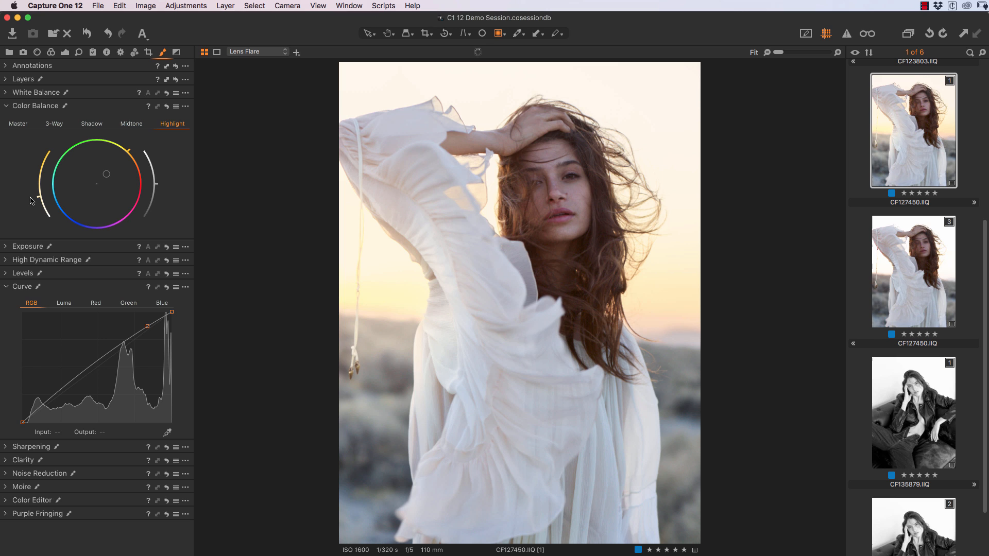
mouse_move(71, 272)
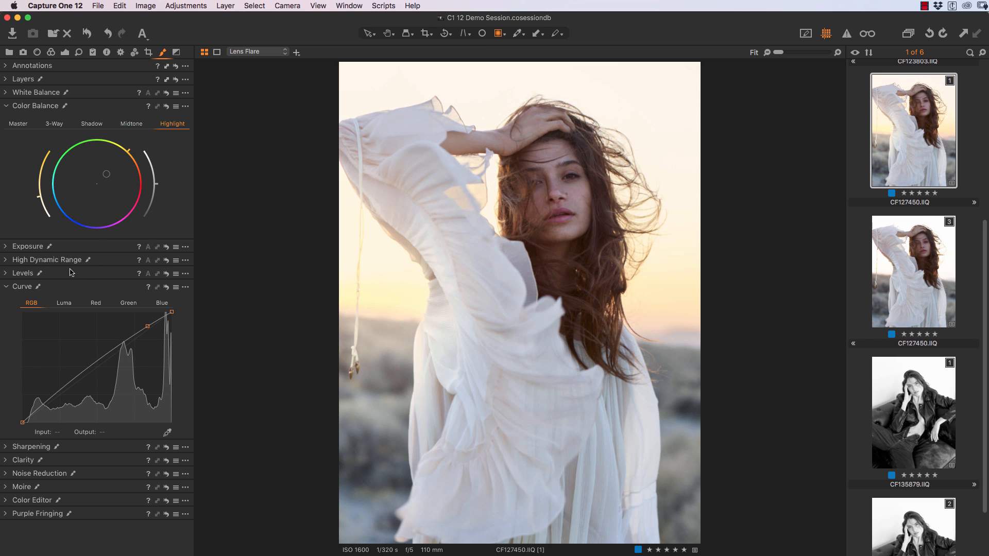
mouse_move(9, 271)
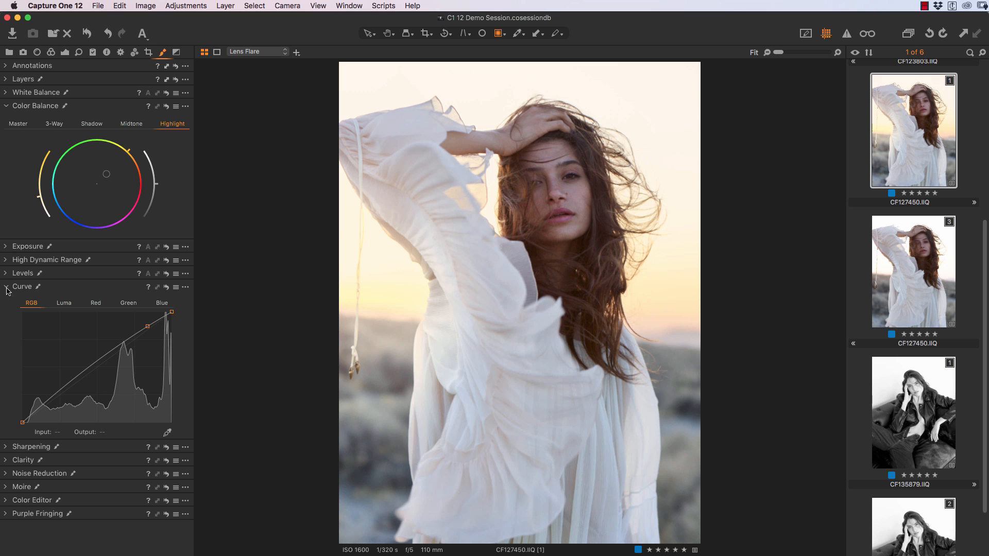
mouse_move(41, 121)
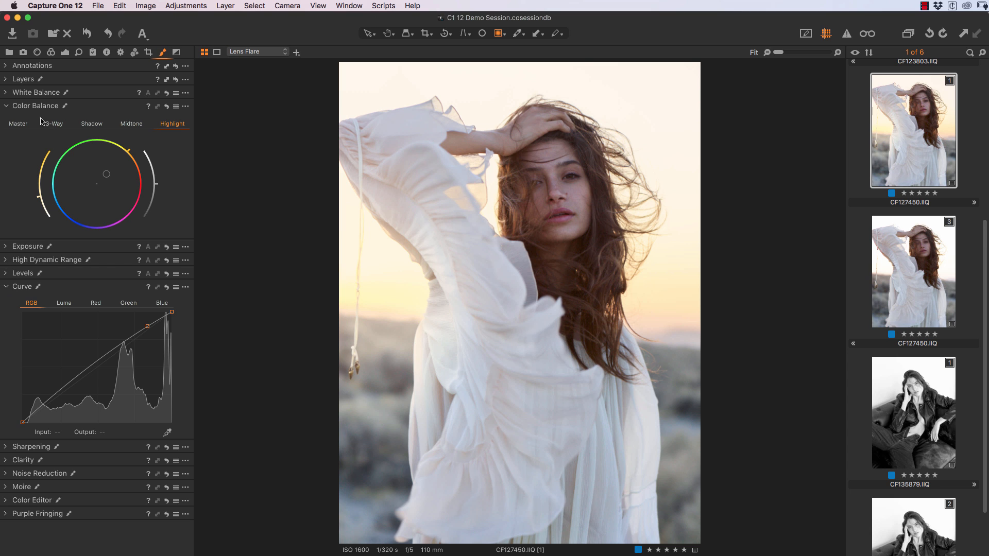
Step: Expand Layers, select the Lens Flare layer and reveal its Exposure settings (+0.29, contrast −2)
click(5, 80)
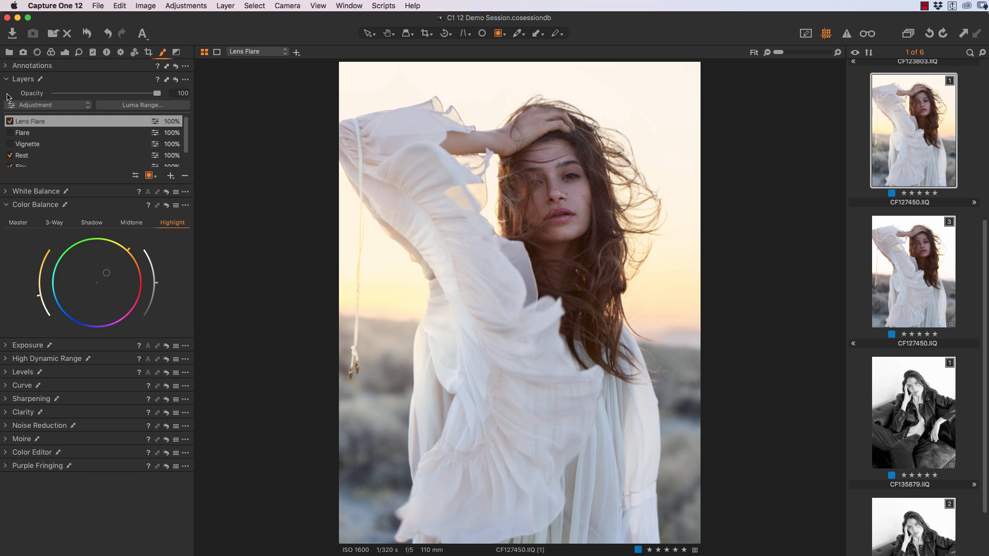
click(11, 123)
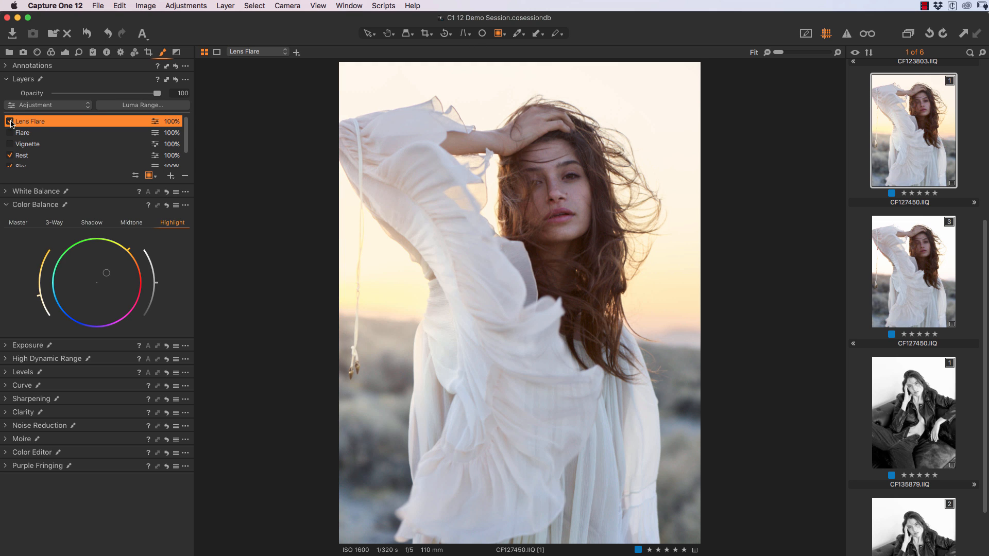
click(10, 122)
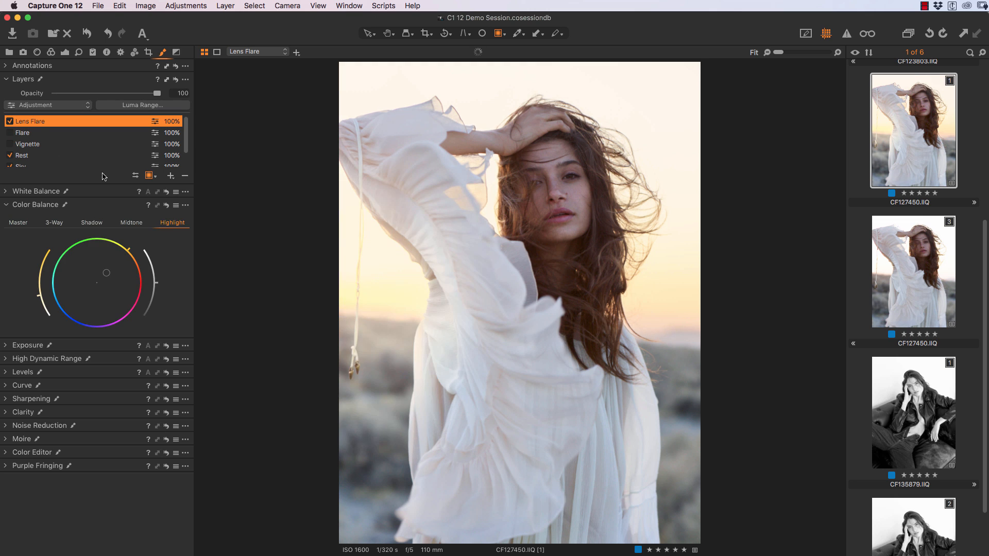
click(464, 307)
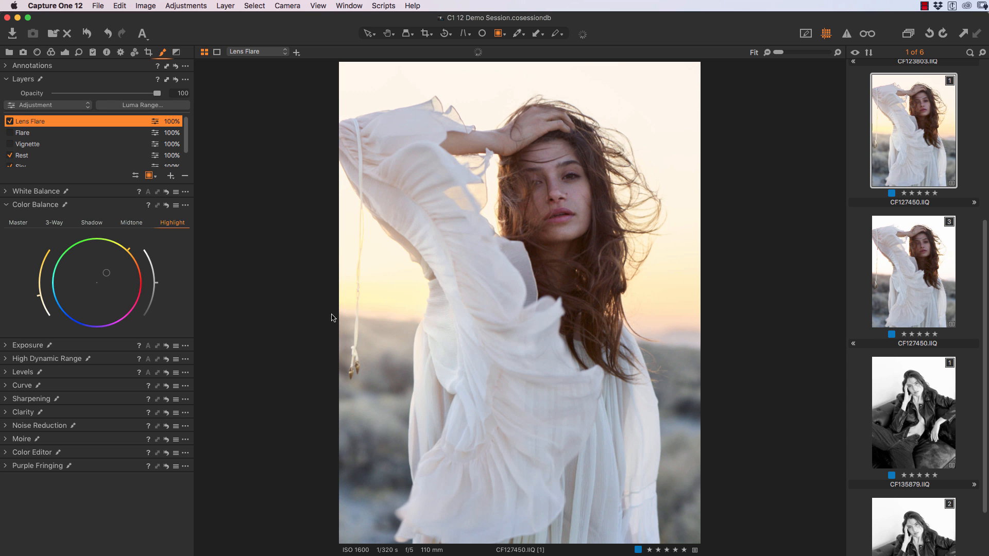
click(10, 121)
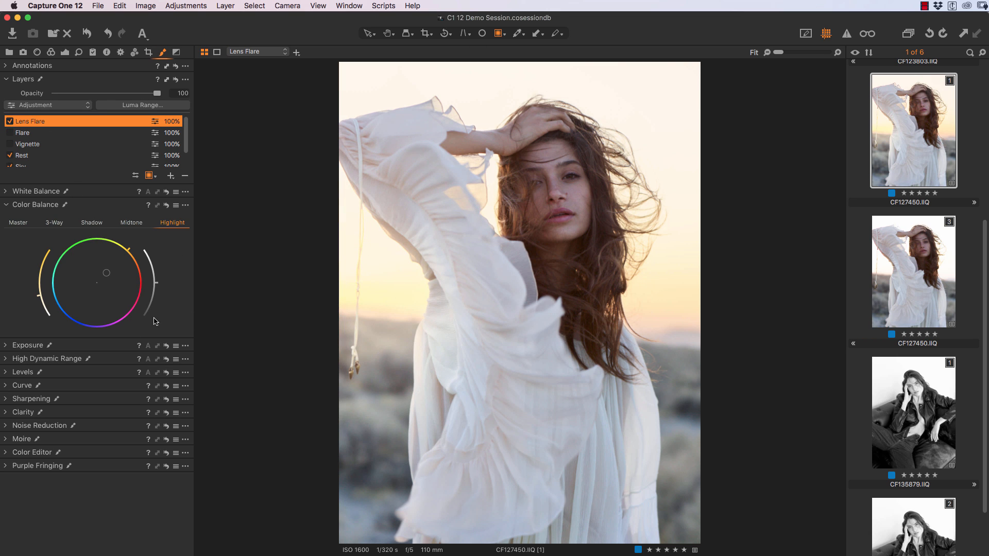
click(6, 345)
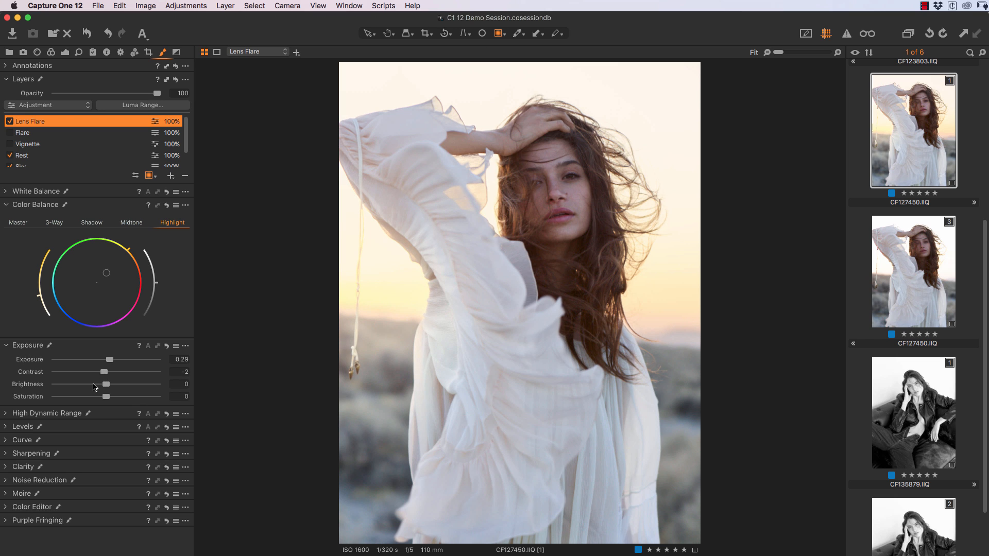
mouse_move(8, 444)
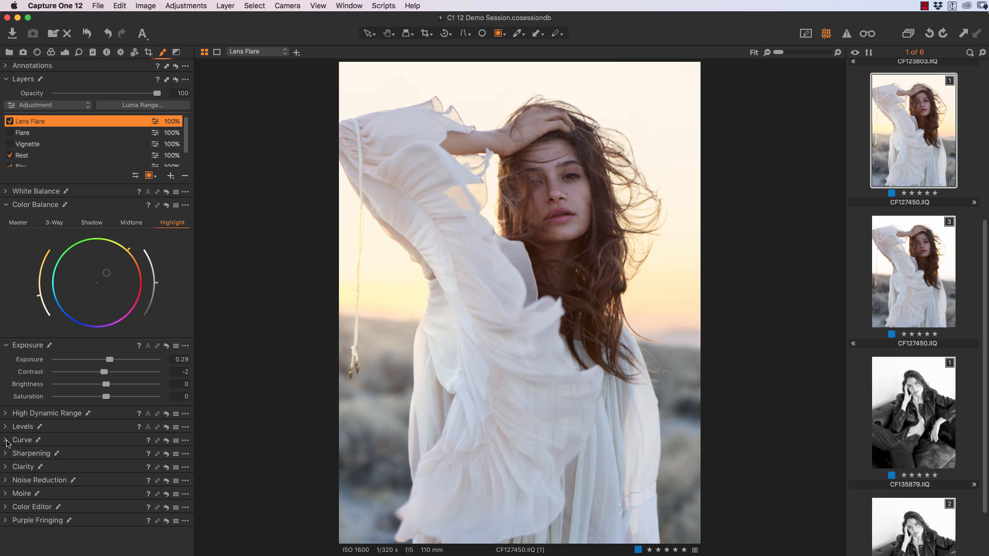
Step: Show the Lens Flare curve and toggle the layer on to compare the flare effect
click(7, 440)
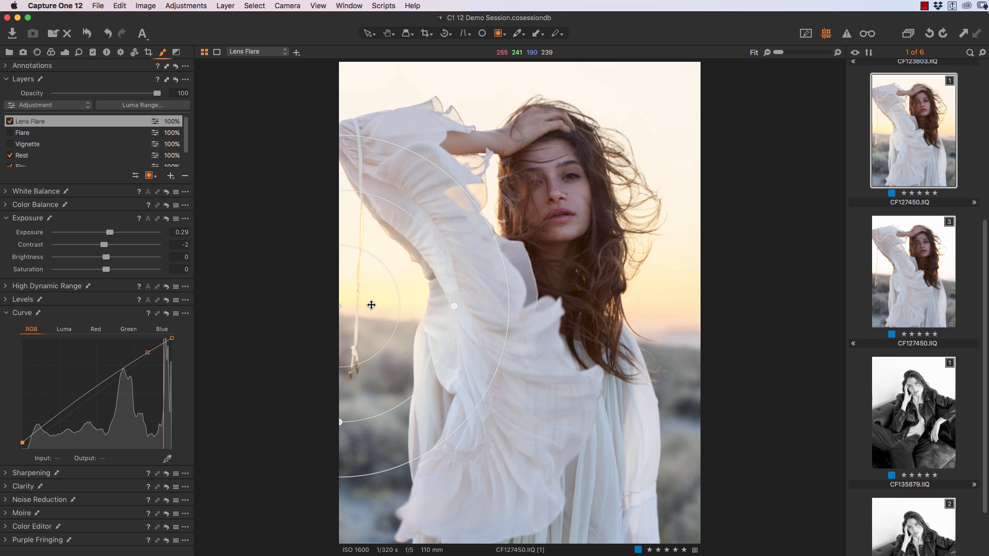
click(10, 122)
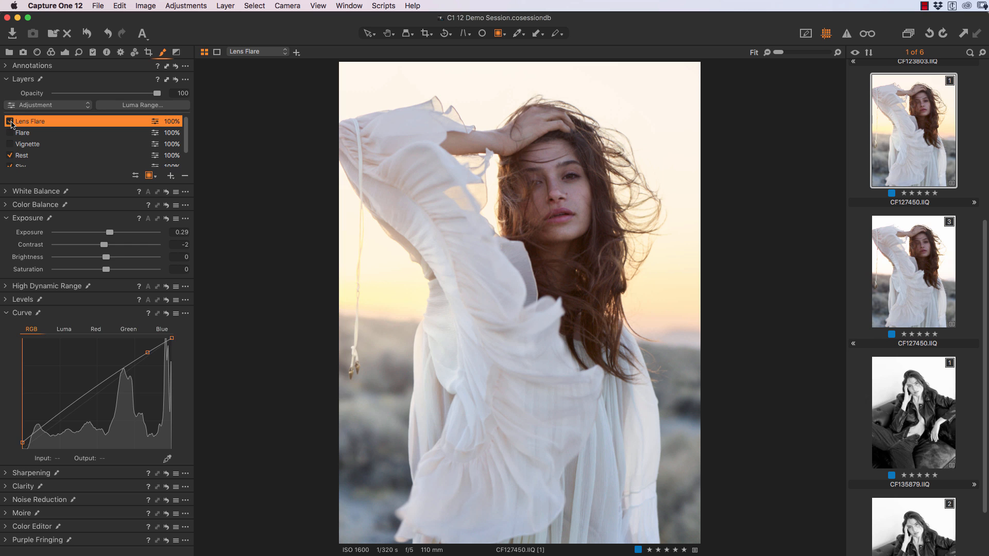
click(10, 122)
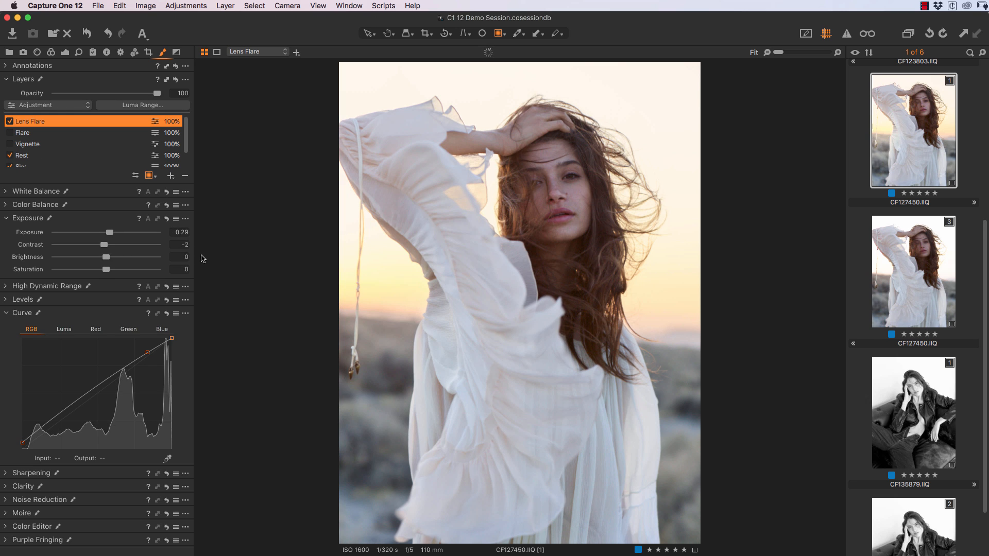